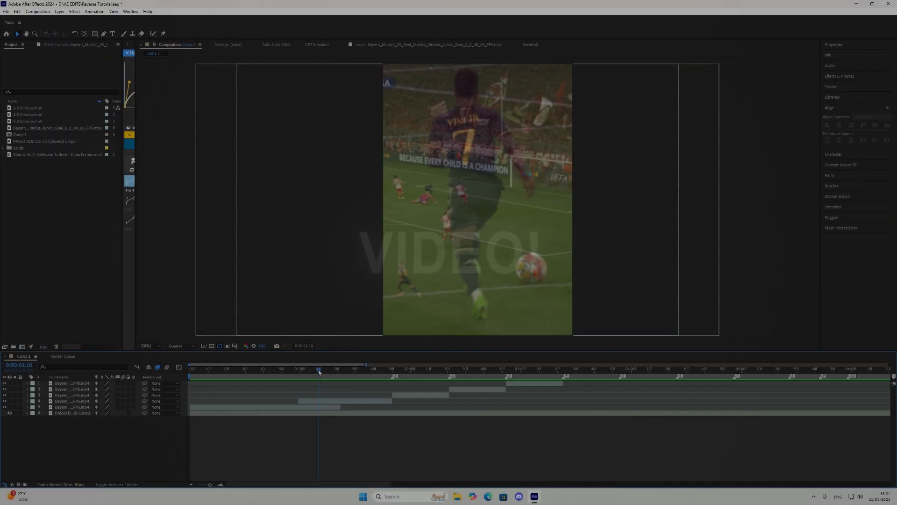
Step: Select the Vinicius clip layer before moving to 0:00:01:50, just before the kick
left_click(566, 369)
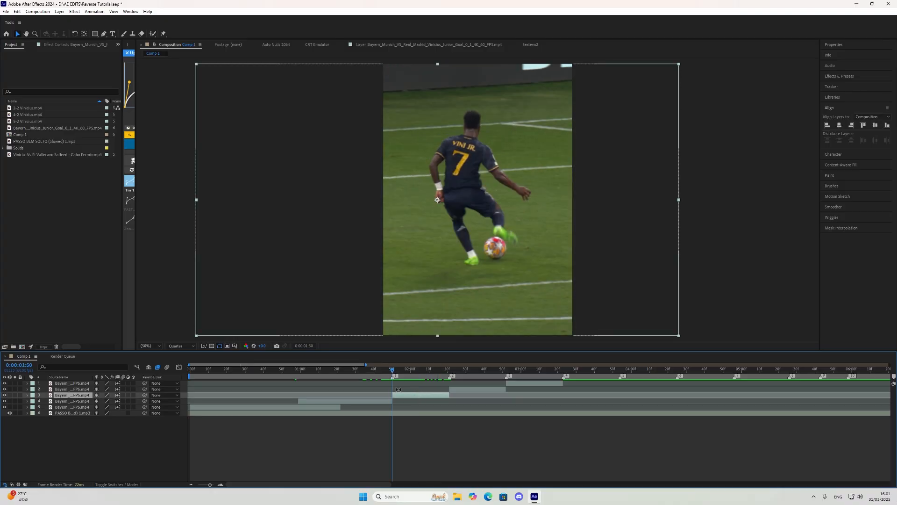
Step: Check the frames around the kick and split the Vinicius clip there
left_click(415, 369)
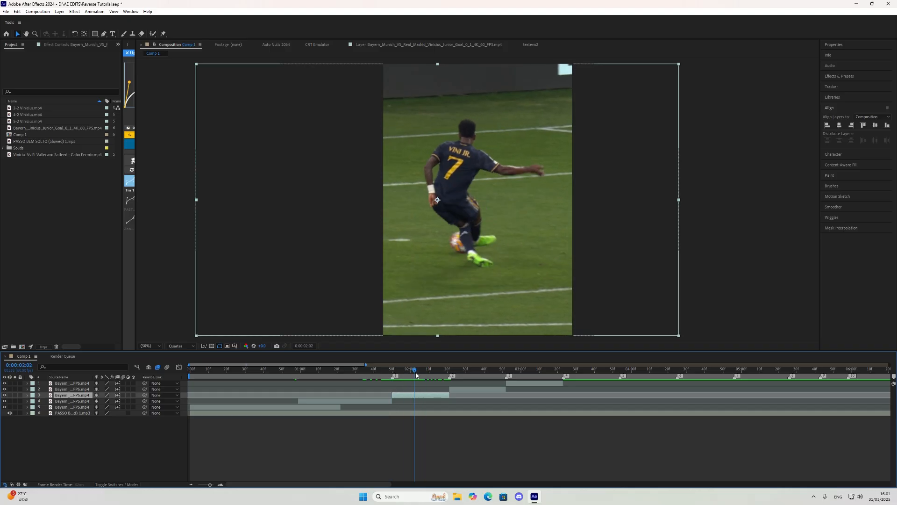
key("ctrl+shift+d")
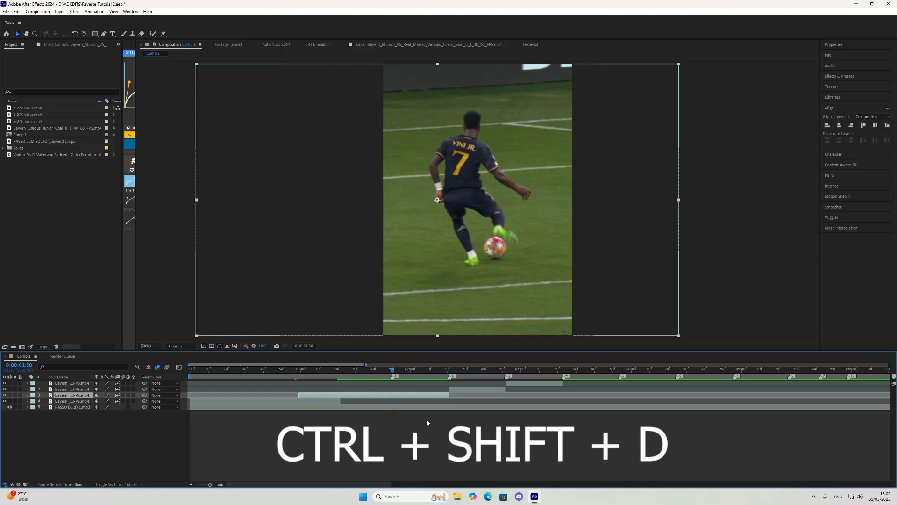
key("ctrl+shift+d")
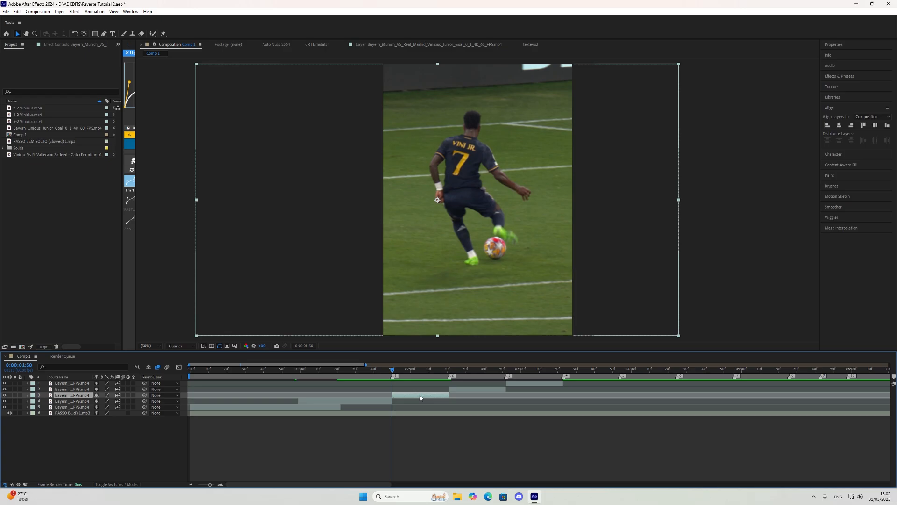
Step: Open Pre-compose for the cut clip, cancel it, then reopen it with Ctrl+Shift+C
right_click(421, 397)
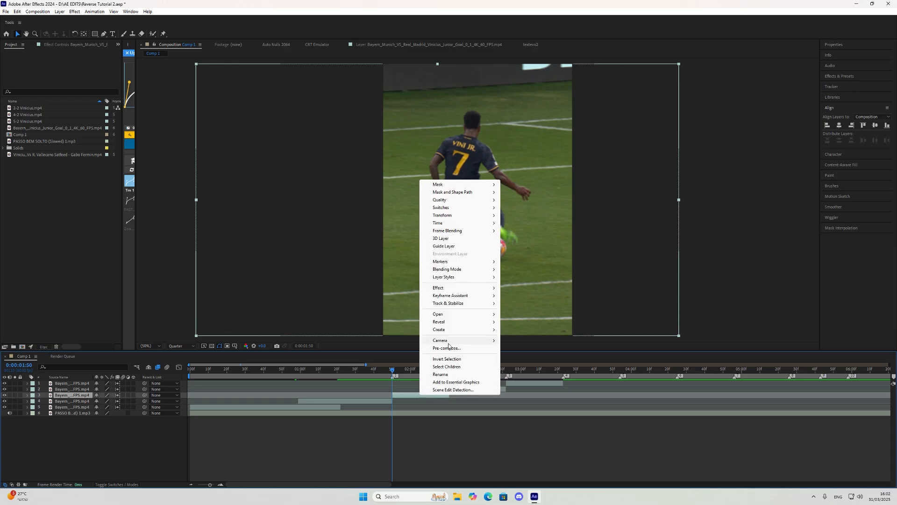
left_click(447, 347)
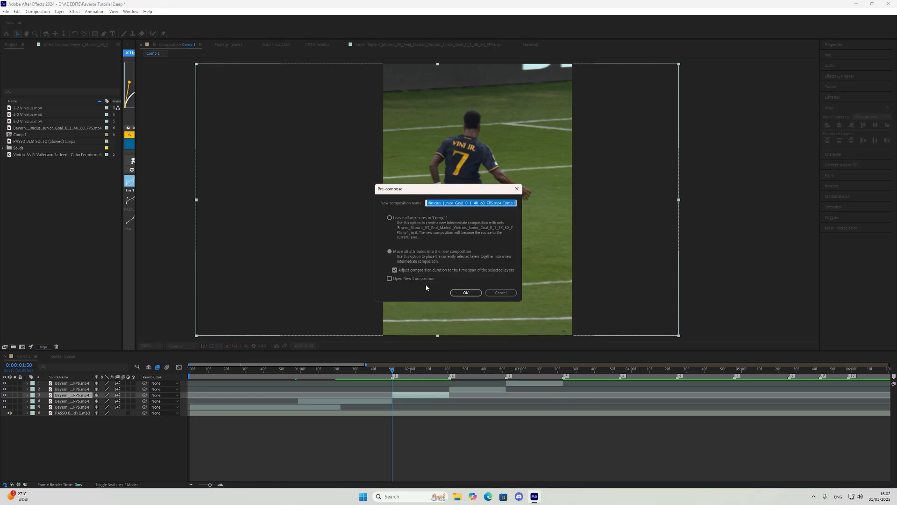
left_click(390, 251)
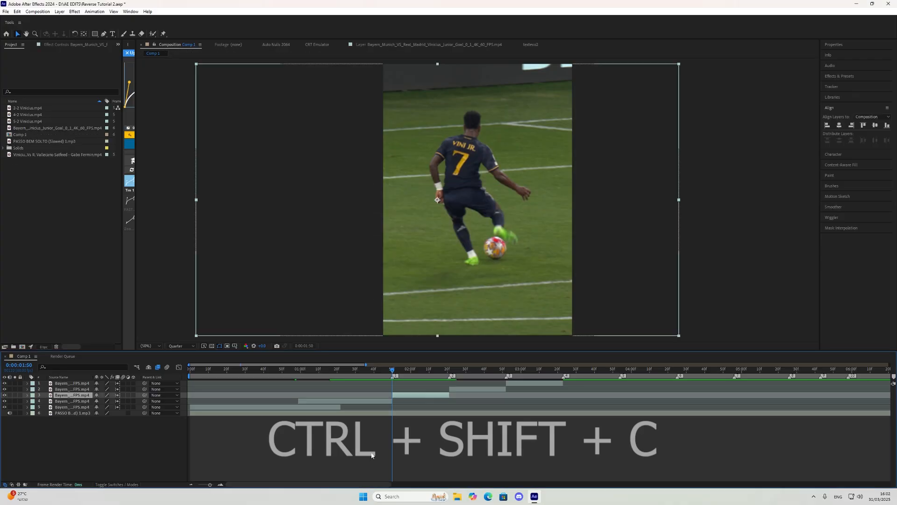
key("ctrl+shift+c")
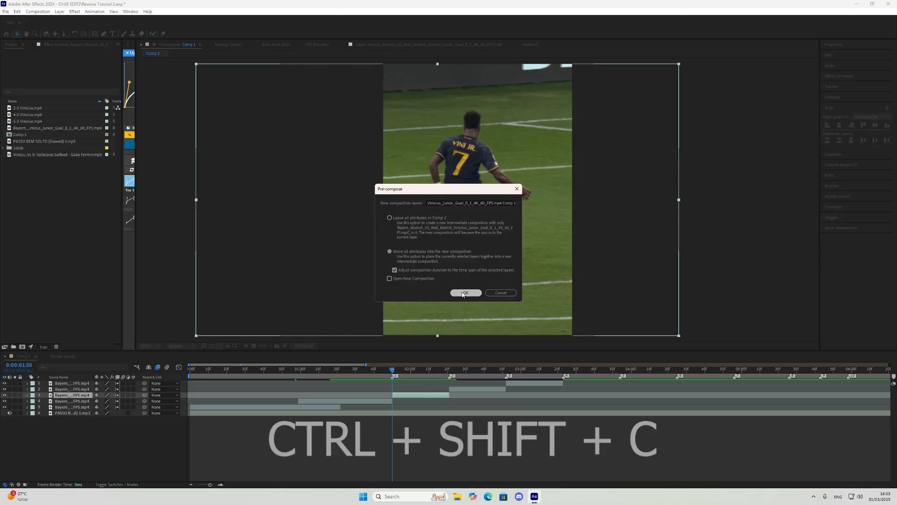
Step: Confirm the new composition, enable Time Remapping, and add forward-then-rewind Time Remap keyframes
left_click(464, 293)
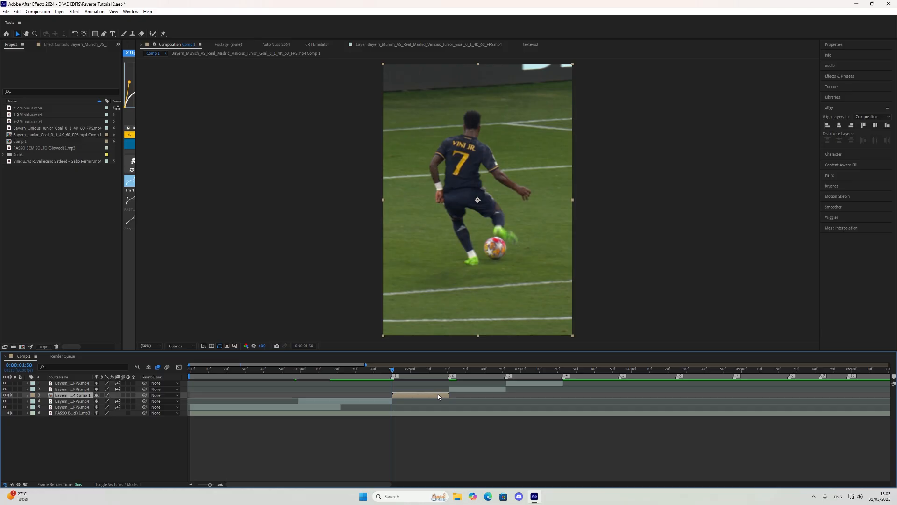
right_click(438, 395)
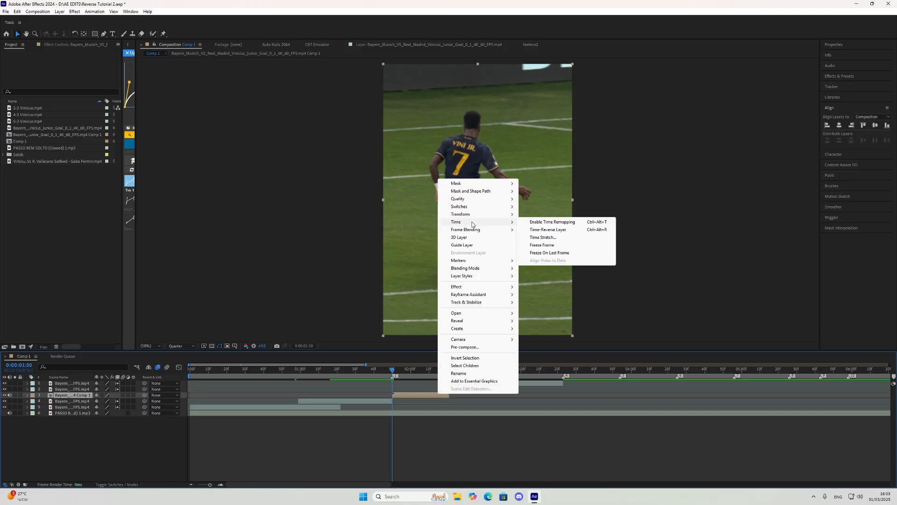
left_click(551, 221)
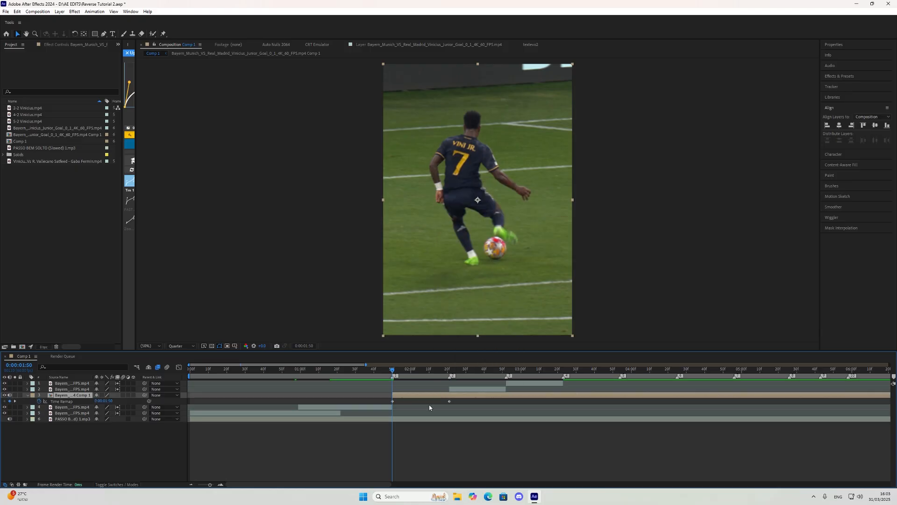
left_click(450, 368)
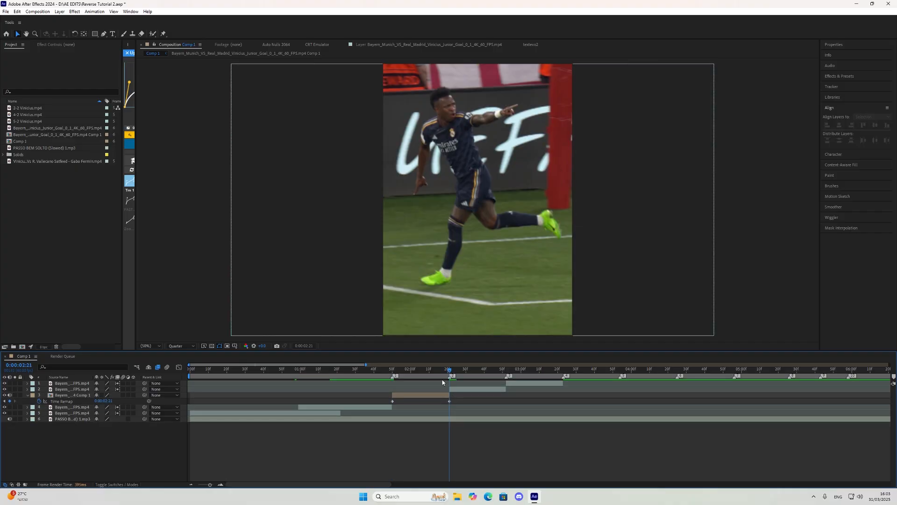
mouse_move(423, 372)
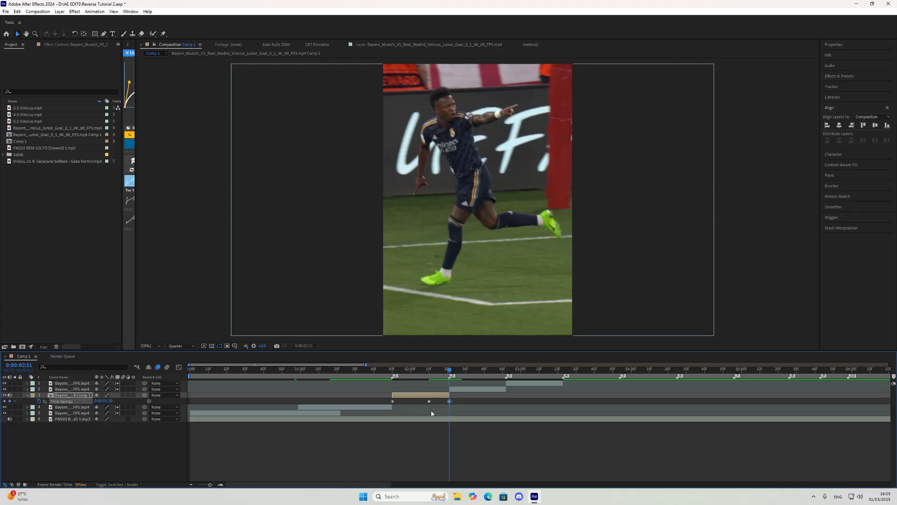
left_click(385, 369)
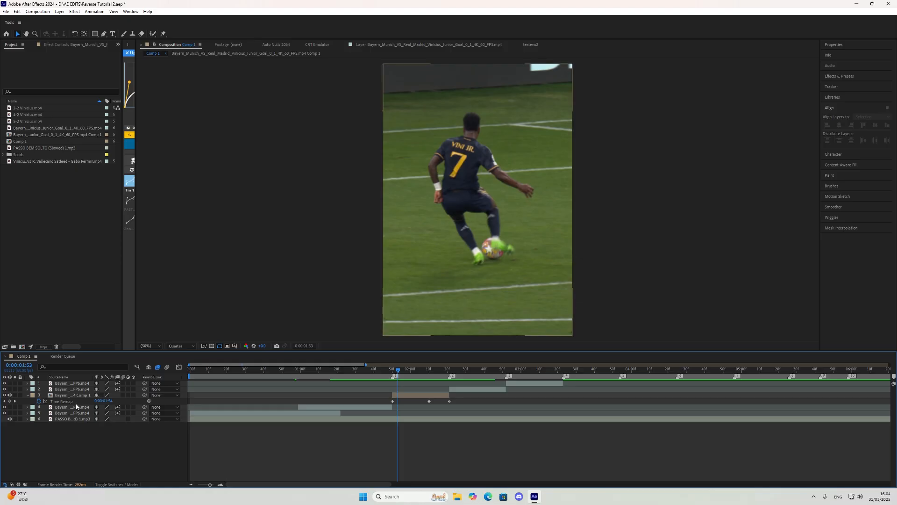
Step: Select the celebration clip layer to split at 0:00:02:21
left_click(72, 395)
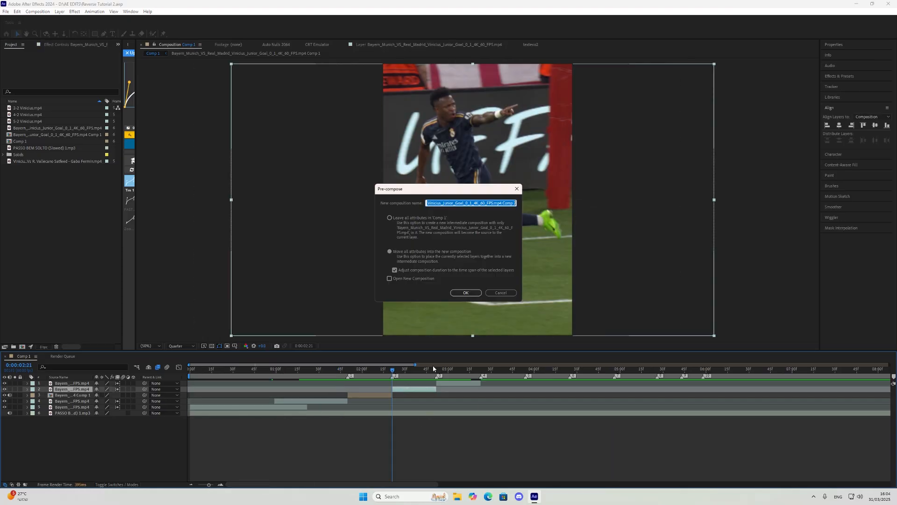
Step: Confirm nesting the celebration clip as Comp 2 and set its time-remap keyframes
left_click(465, 292)
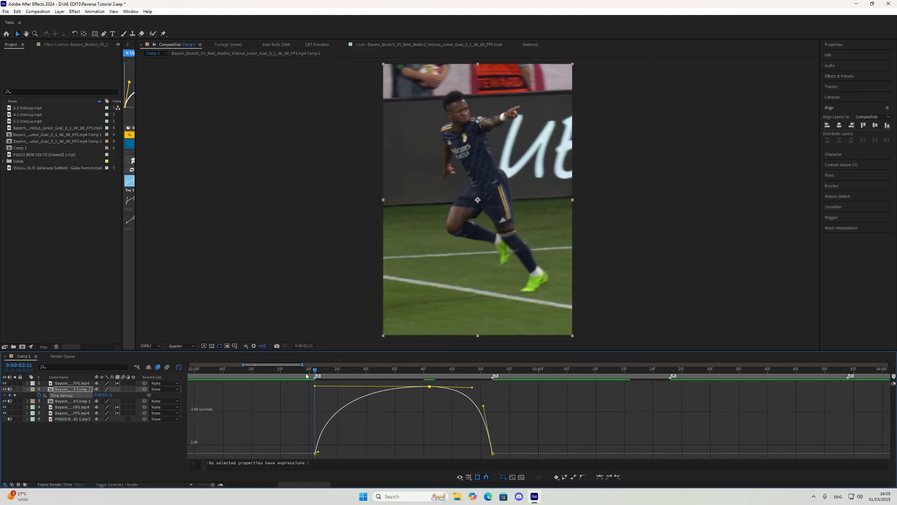
left_click(597, 369)
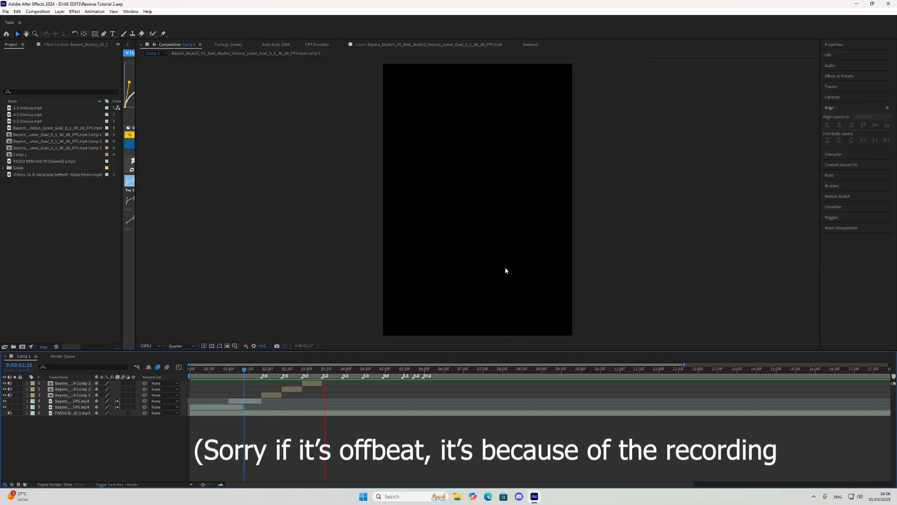
Step: Scrub through the reversed clips in sequence, then return to the kick clip's start
left_click_drag(245, 369, 293, 369)
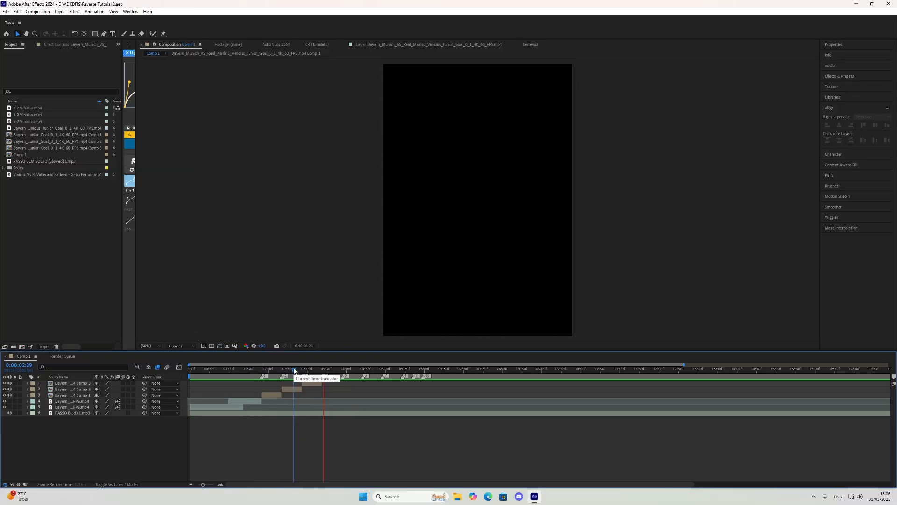
left_click_drag(293, 368, 317, 368)
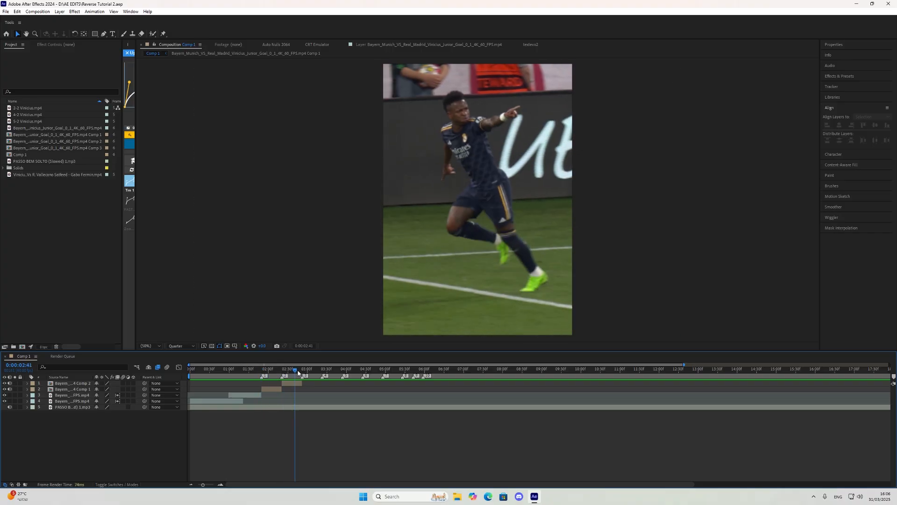
left_click_drag(295, 372, 252, 372)
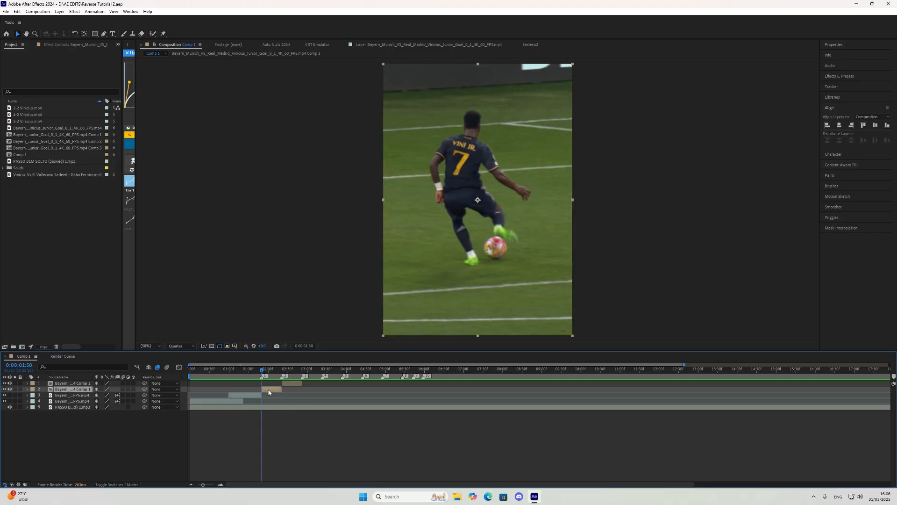
Step: Apply BlurMoCurves to the nested kick clip with Z Dist keyframes 1.000, 0.750, 1.000
left_click(26, 390)
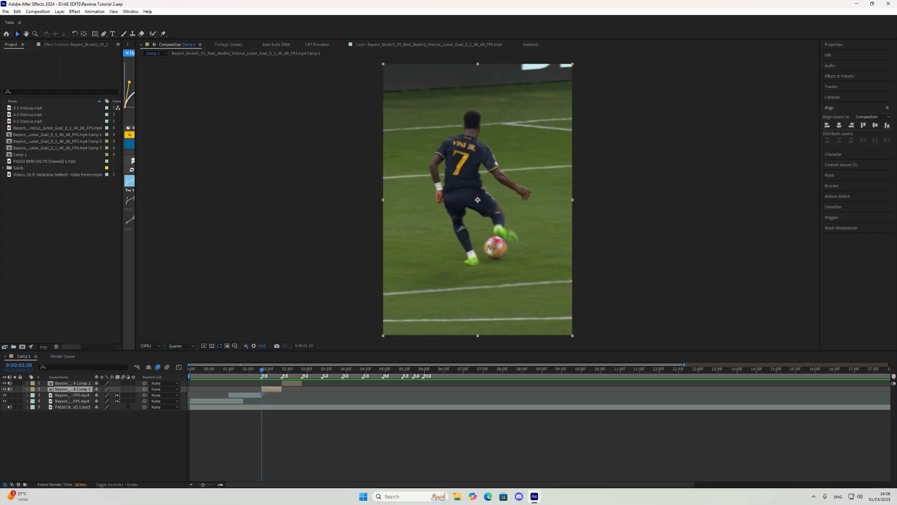
left_click(73, 390)
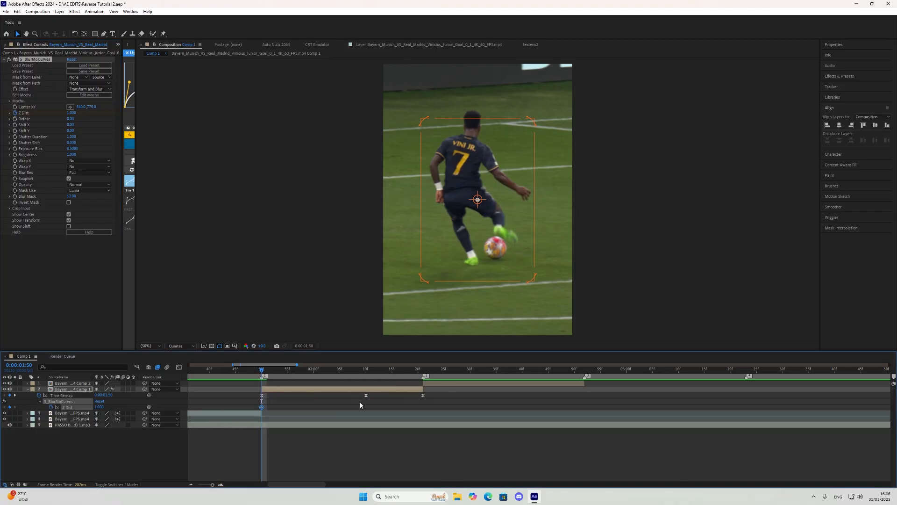
left_click(365, 369)
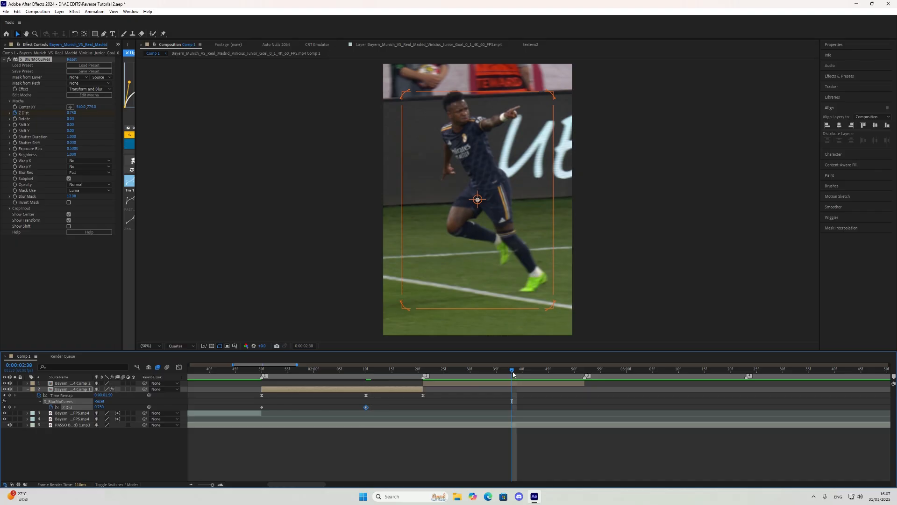
mouse_move(511, 371)
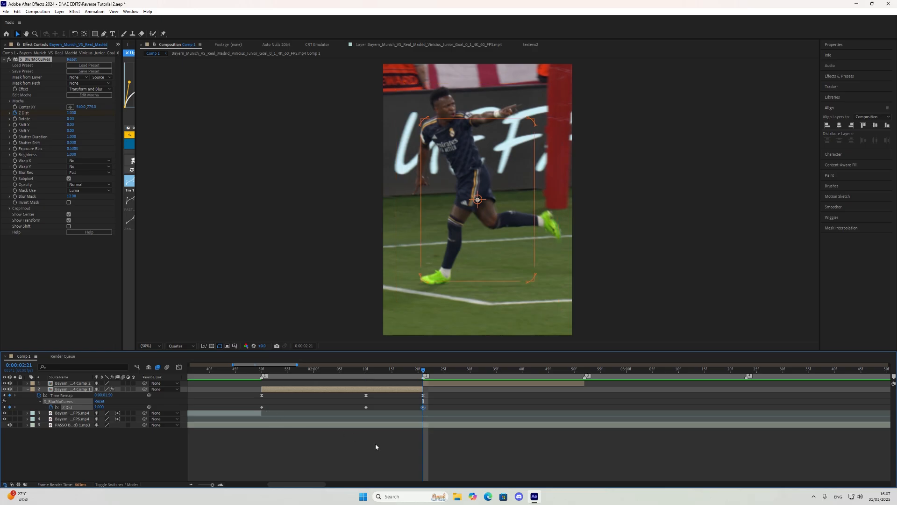
Step: Select the three Z Dist keyframes and apply Easy Ease with F9
left_click(367, 369)
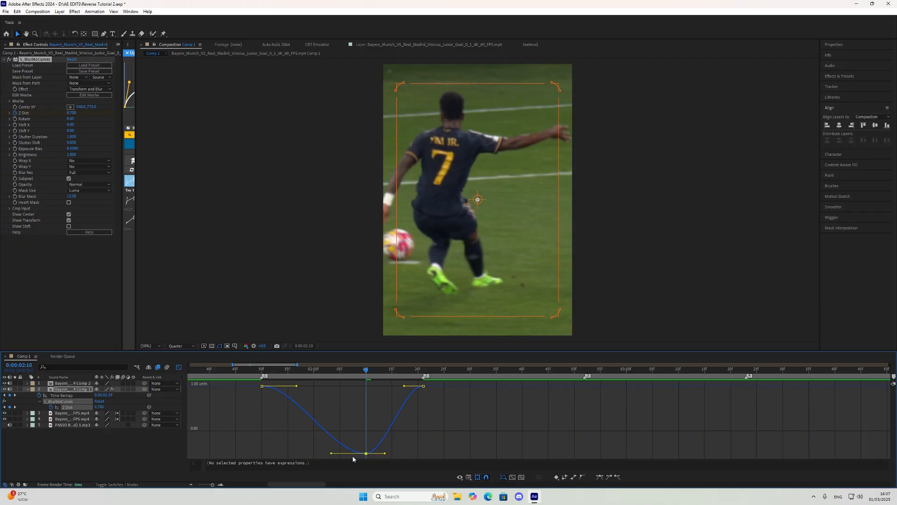
mouse_move(327, 457)
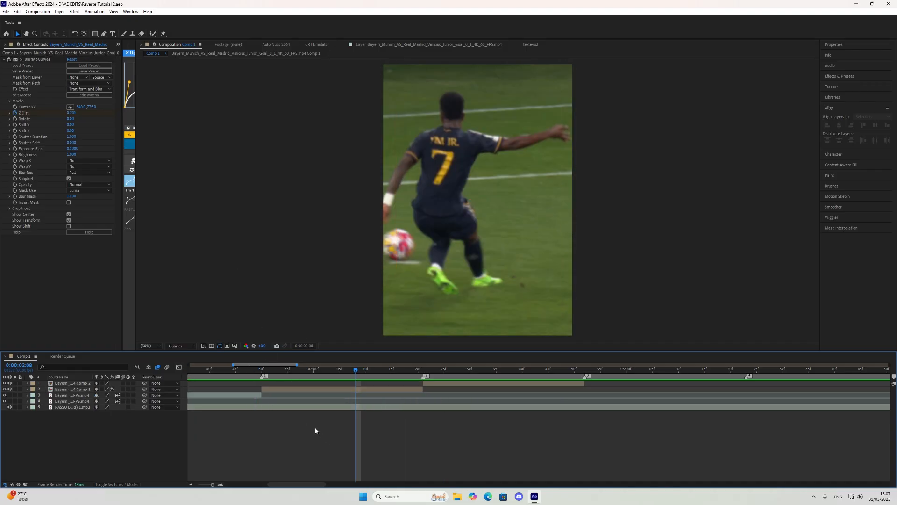
Step: Center the BlurMoCurves zoom on the ball, then preview from the start of the reversed kick
left_click(382, 376)
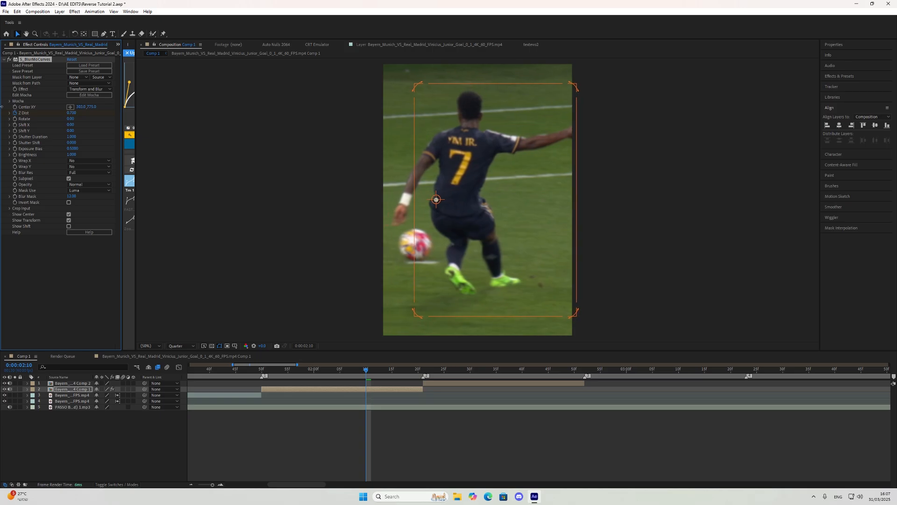
left_click(247, 370)
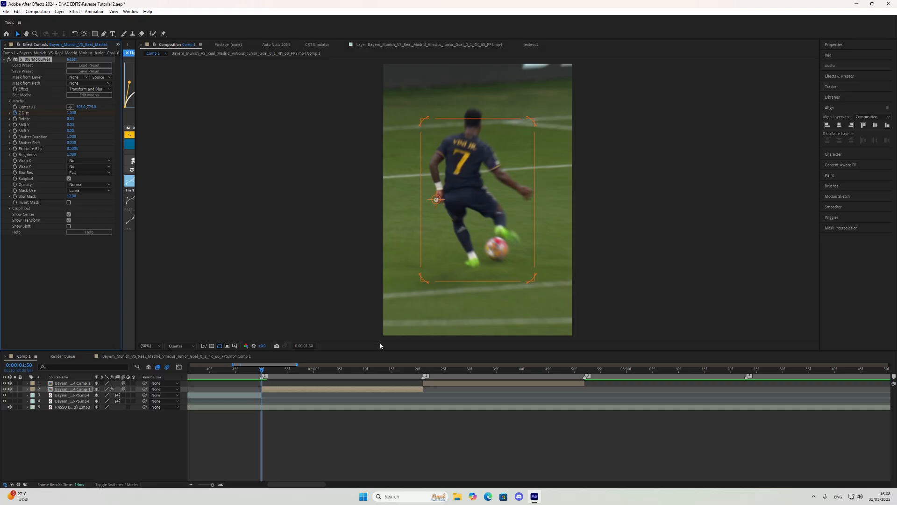
left_click(423, 369)
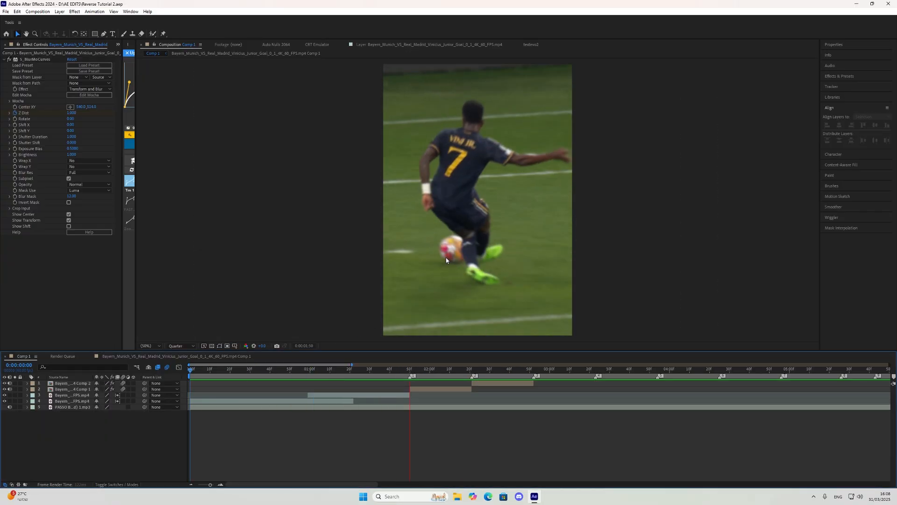
left_click(410, 370)
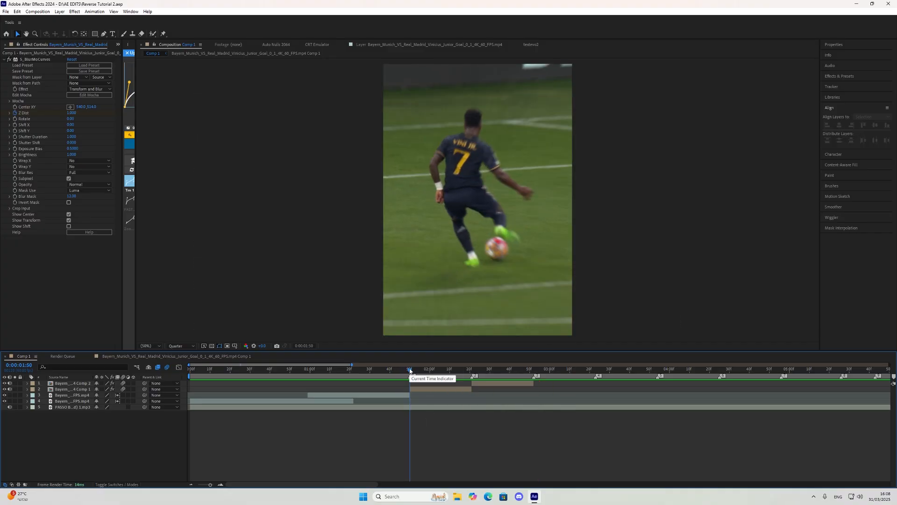
mouse_move(454, 376)
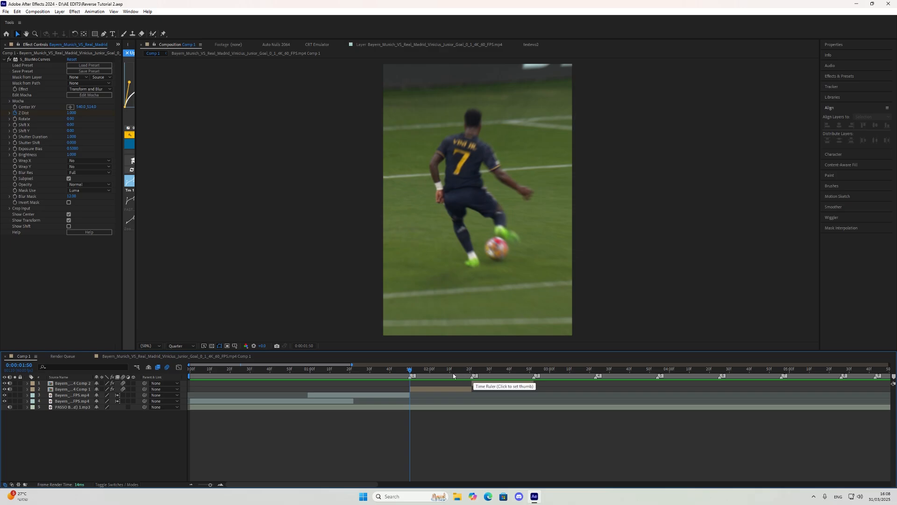